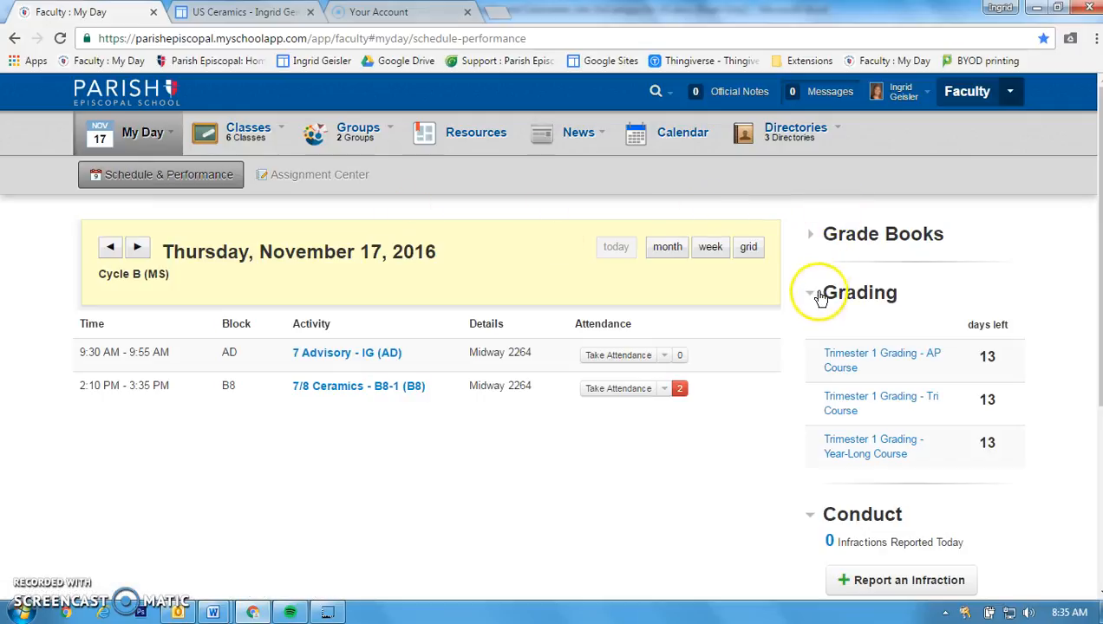
pyautogui.moveTo(830, 314)
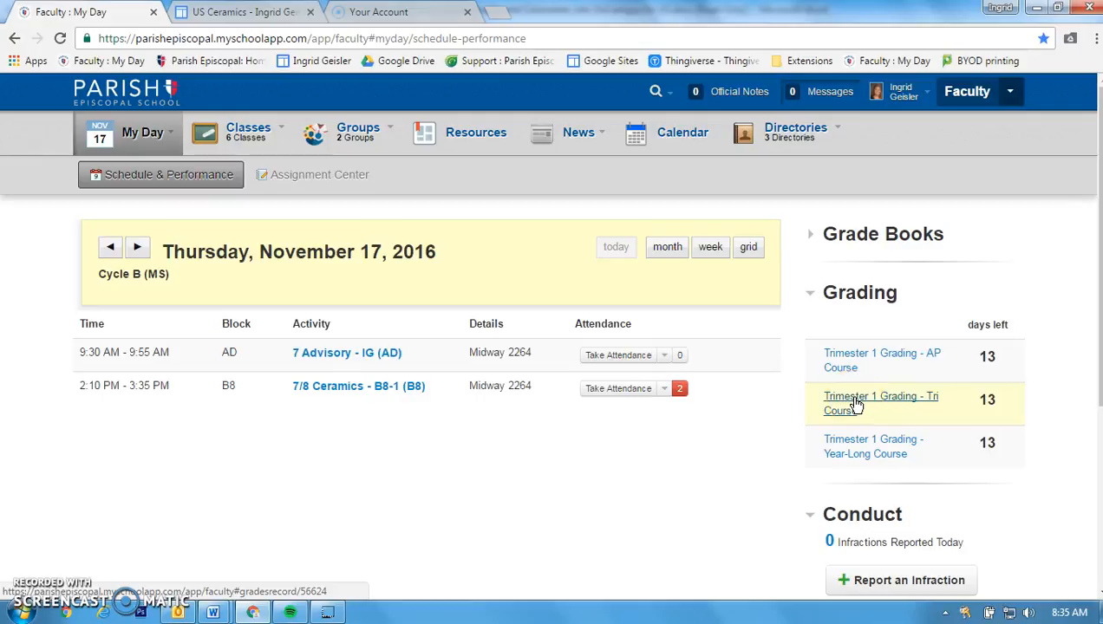
# Step: Open the Trimester 1 Grading - Tri Course grade sheet for Ceramics I from My Day
pyautogui.click(881, 403)
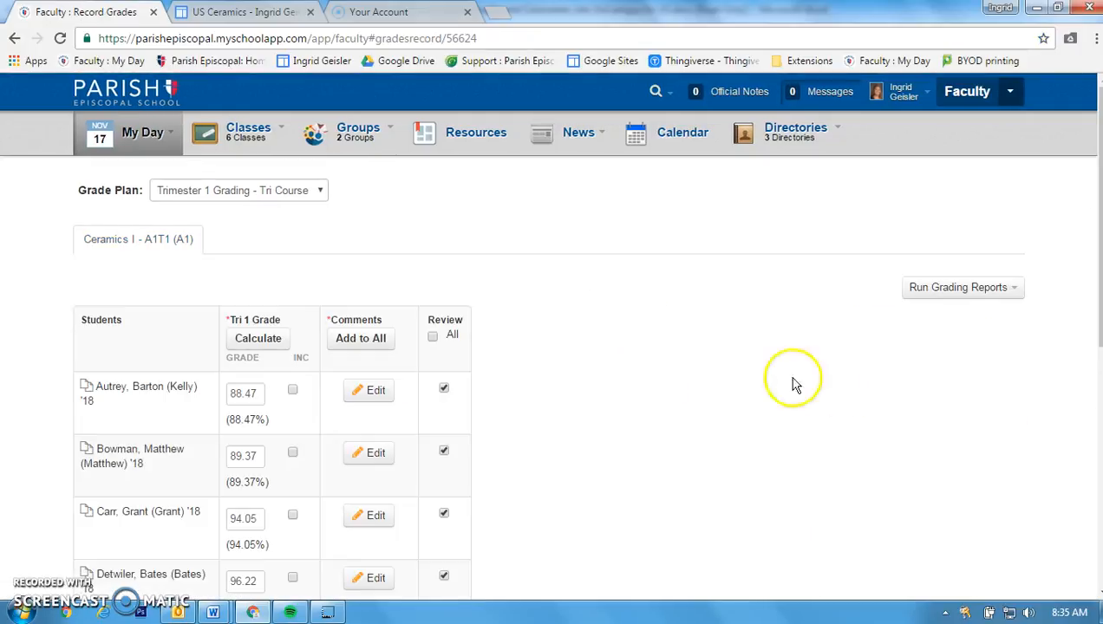
pyautogui.moveTo(91, 312)
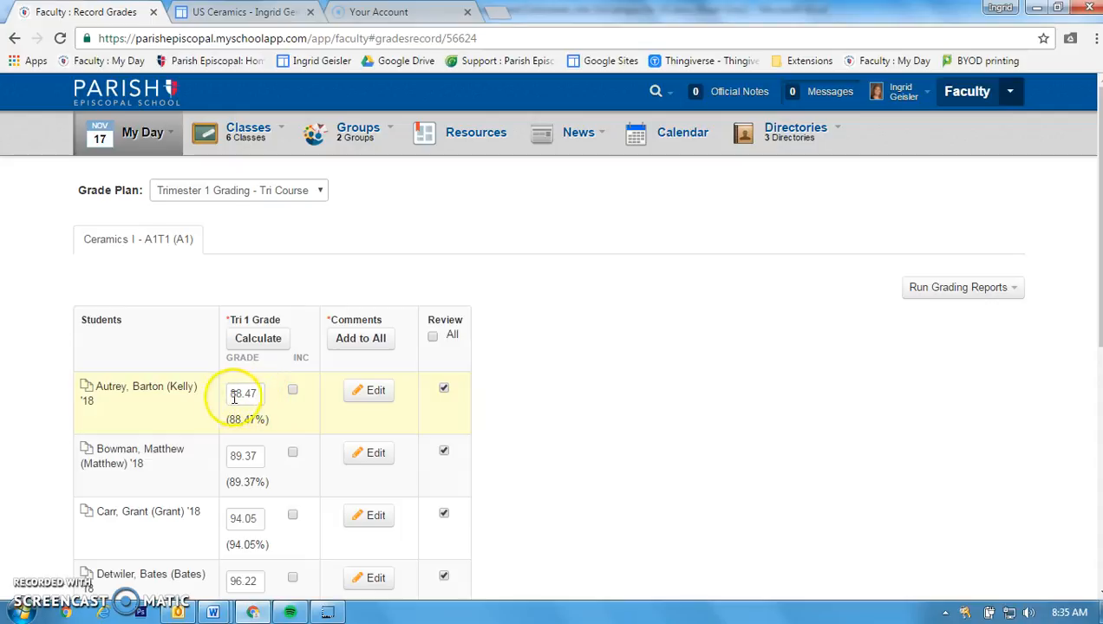
# Step: Start the Calculate action for the Tri 1 Grade column
pyautogui.click(258, 338)
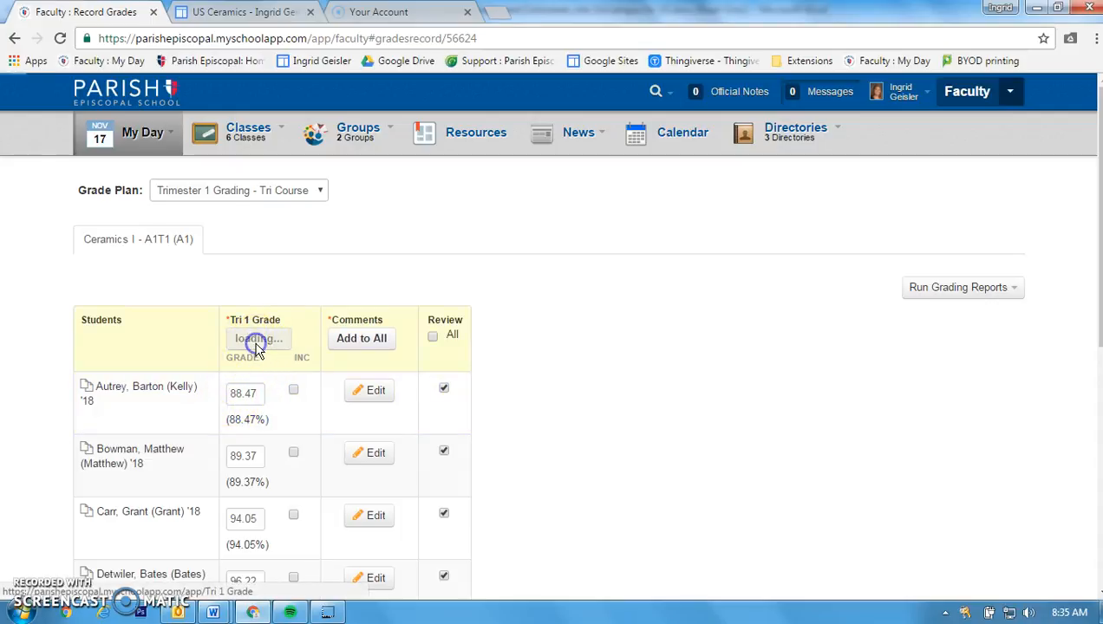
# Step: Calculate Tri 1 grades with Select All covering all 11 students, and save
pyautogui.click(257, 338)
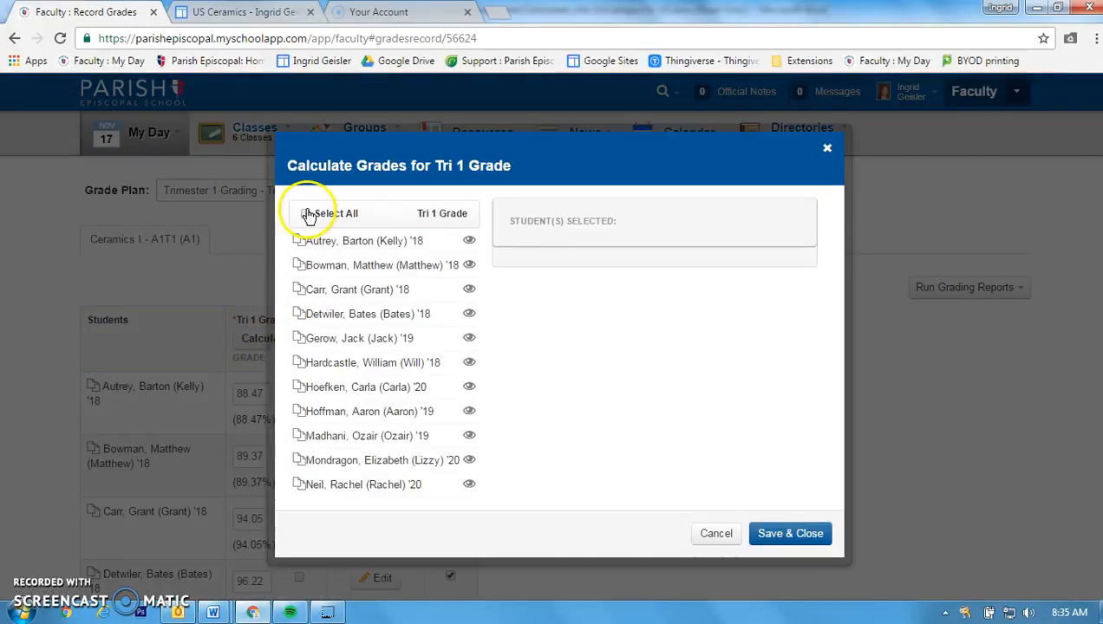
pyautogui.click(305, 213)
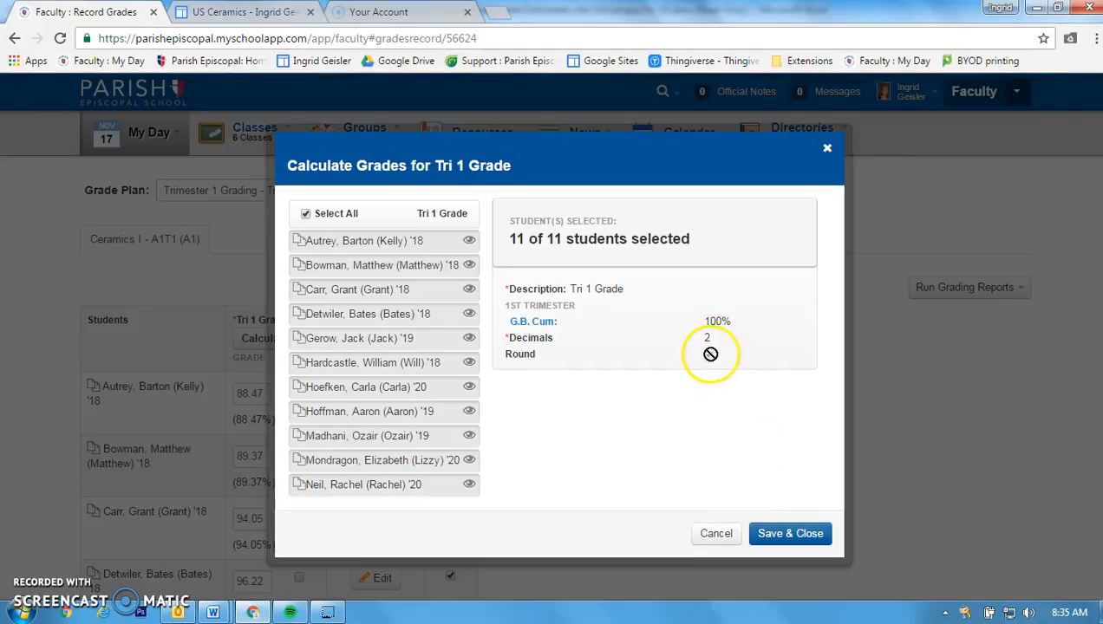
pyautogui.click(790, 533)
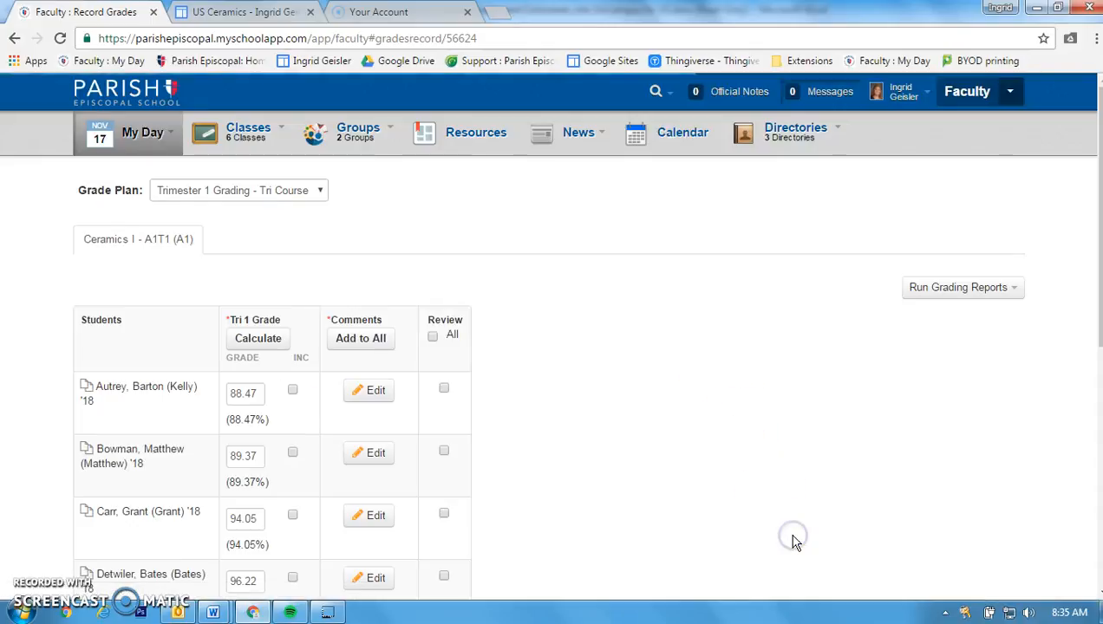
pyautogui.scroll(-3)
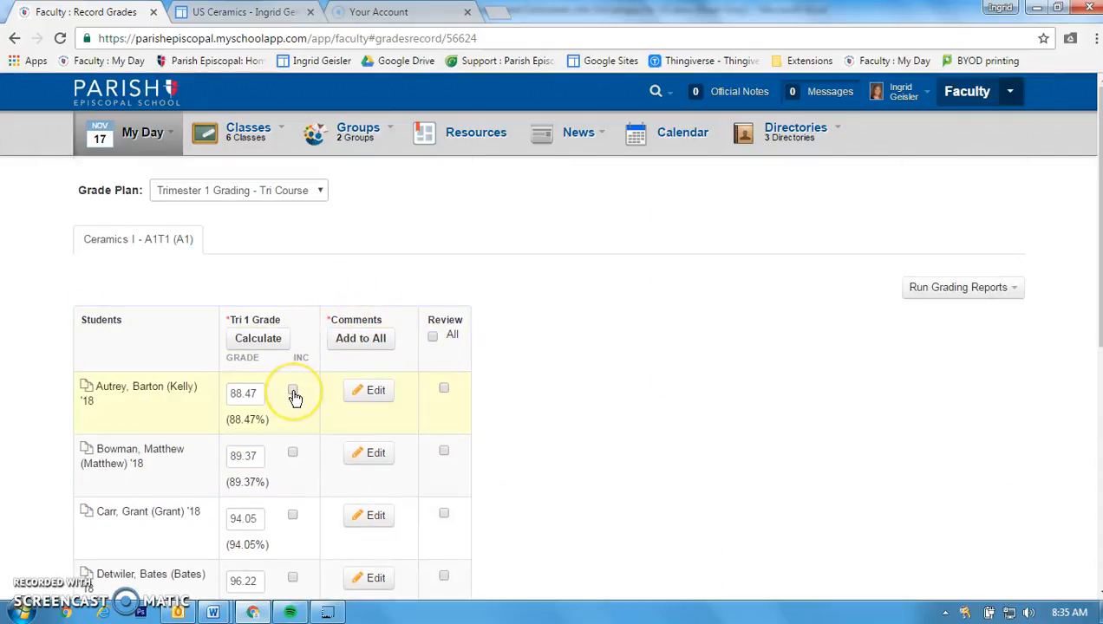
pyautogui.moveTo(298, 457)
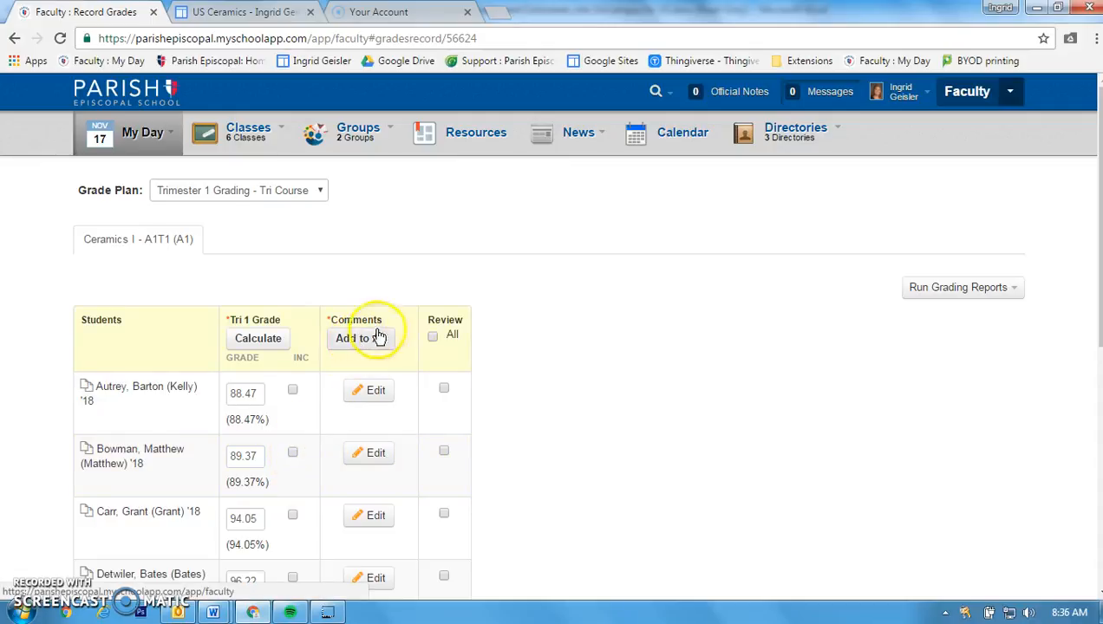
pyautogui.moveTo(431, 317)
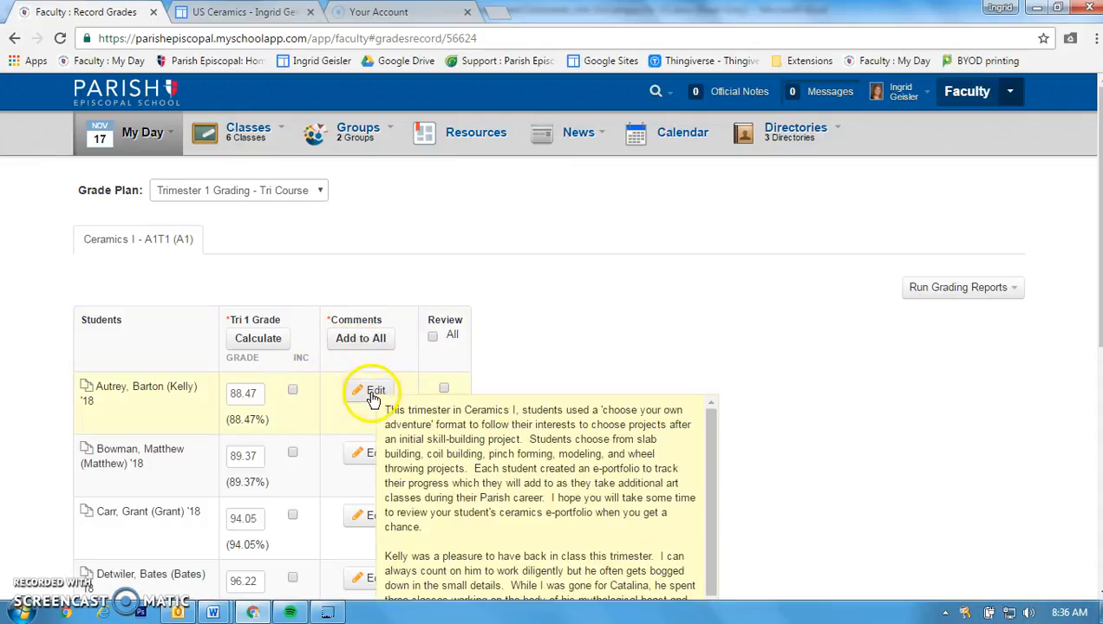
# Step: Save each student's Tri 1 comment in turn, then tick Review All for every row
pyautogui.click(357, 389)
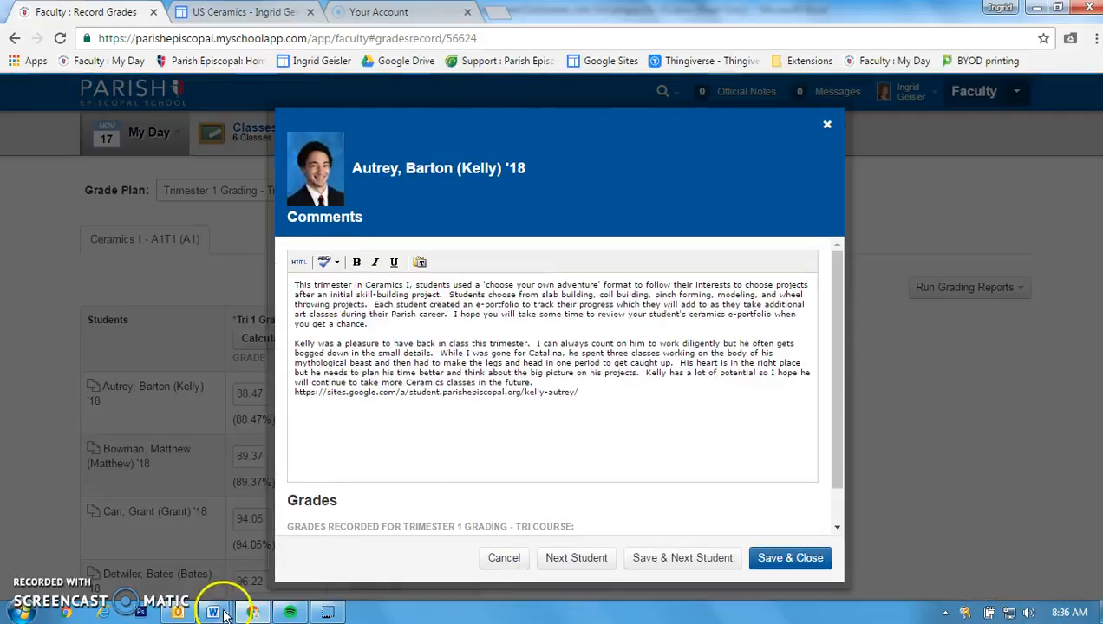
pyautogui.click(214, 612)
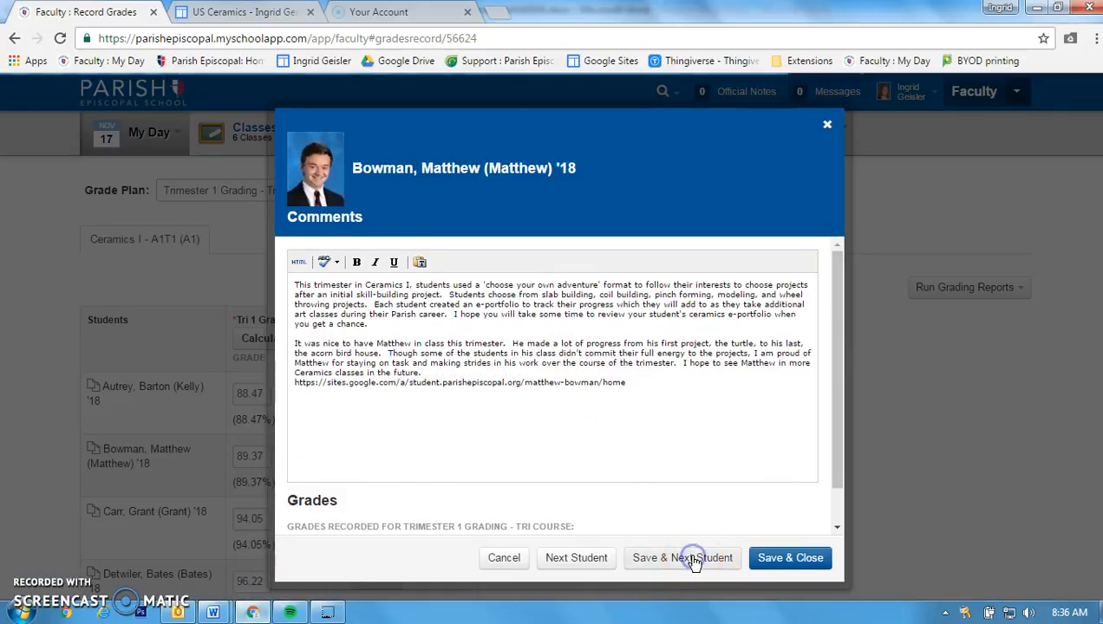
pyautogui.click(683, 557)
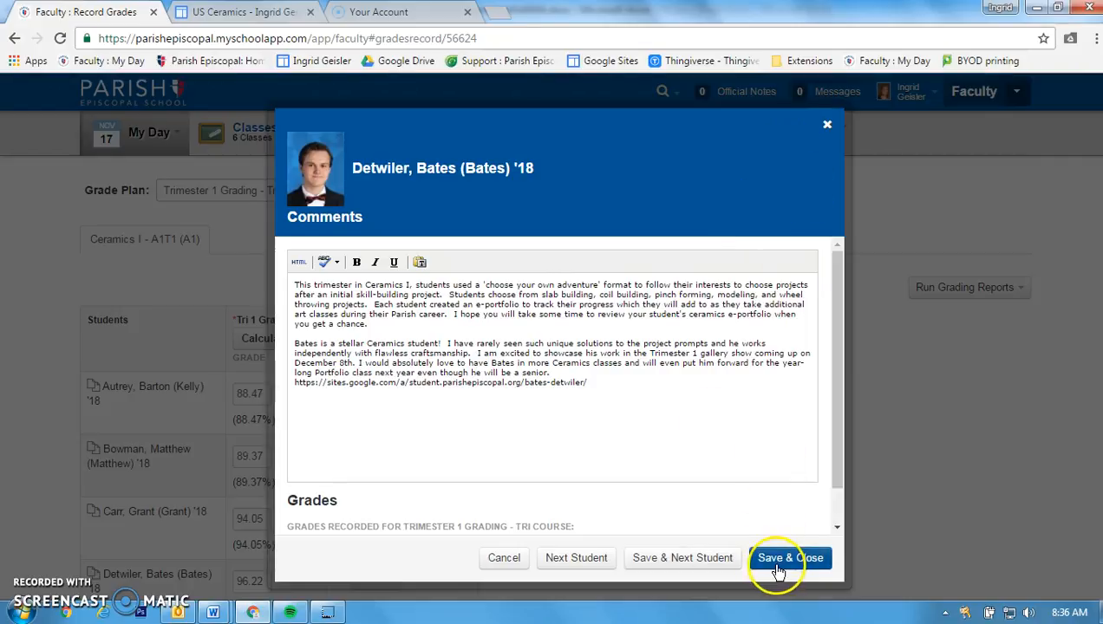
pyautogui.click(789, 557)
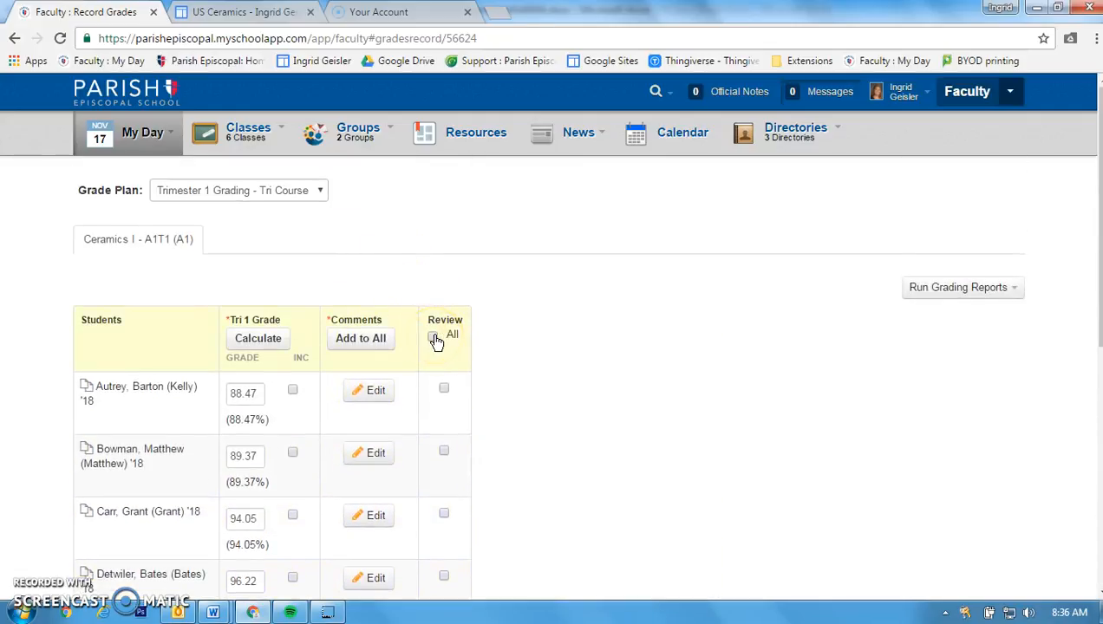
pyautogui.click(436, 338)
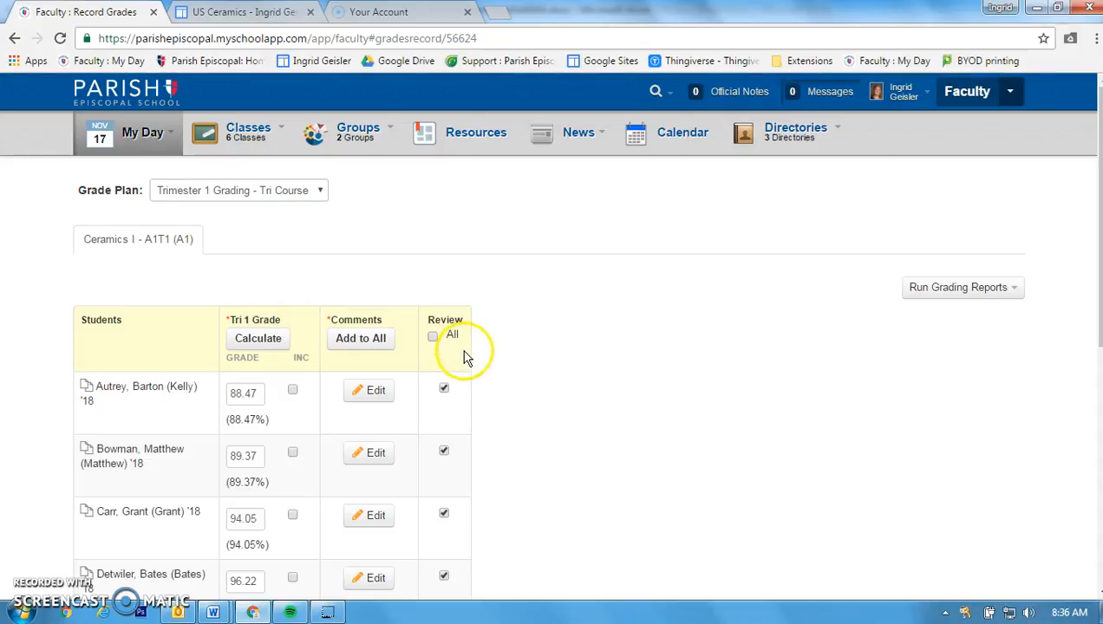